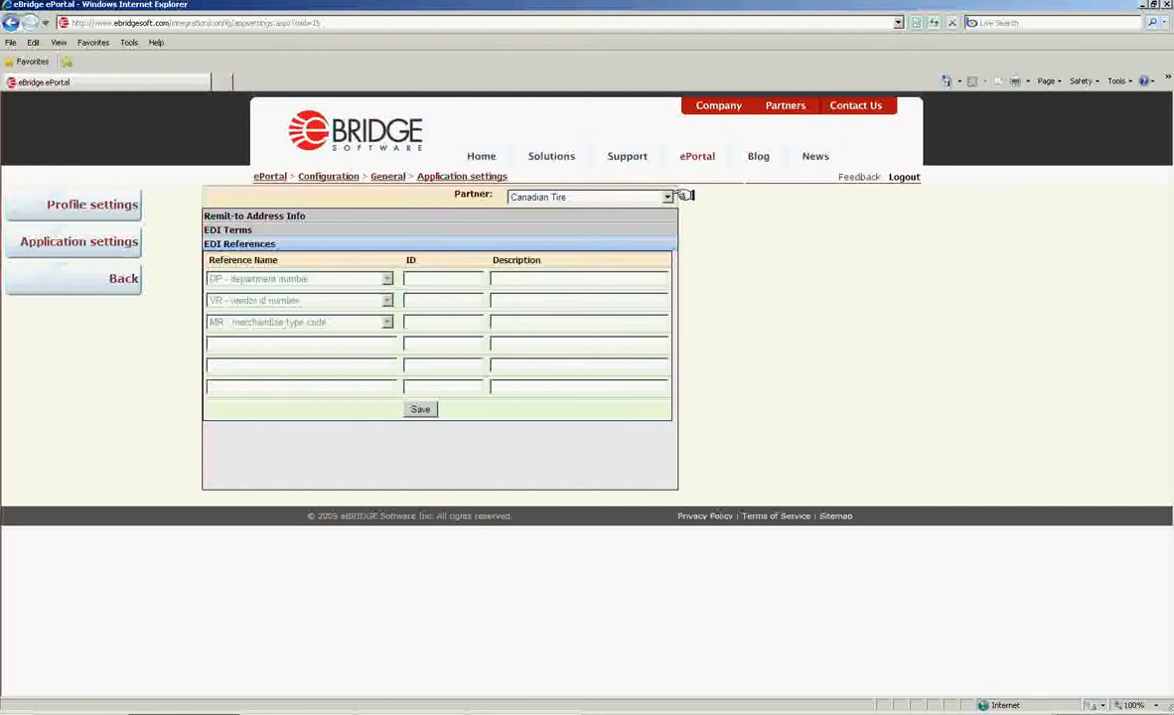
Keep Canadian Tire selected as the trading partner for the EDI References table.
{"action": "left_click", "coordinate": [668, 196]}
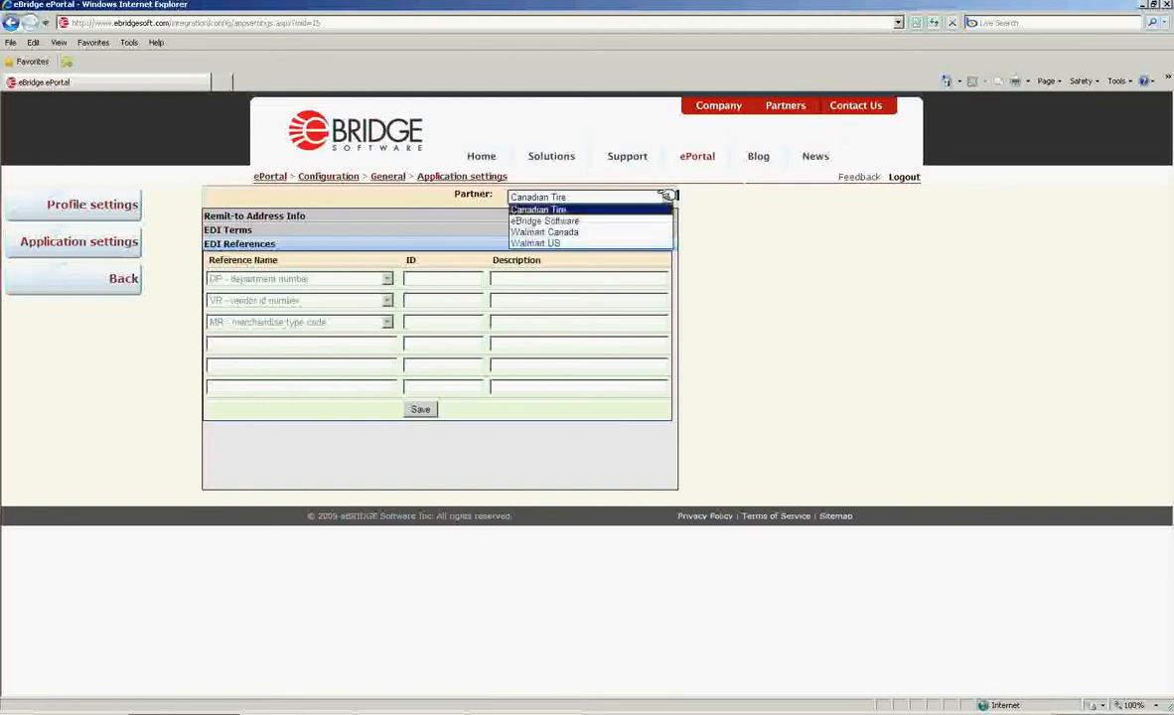
{"action": "left_click", "coordinate": [539, 209]}
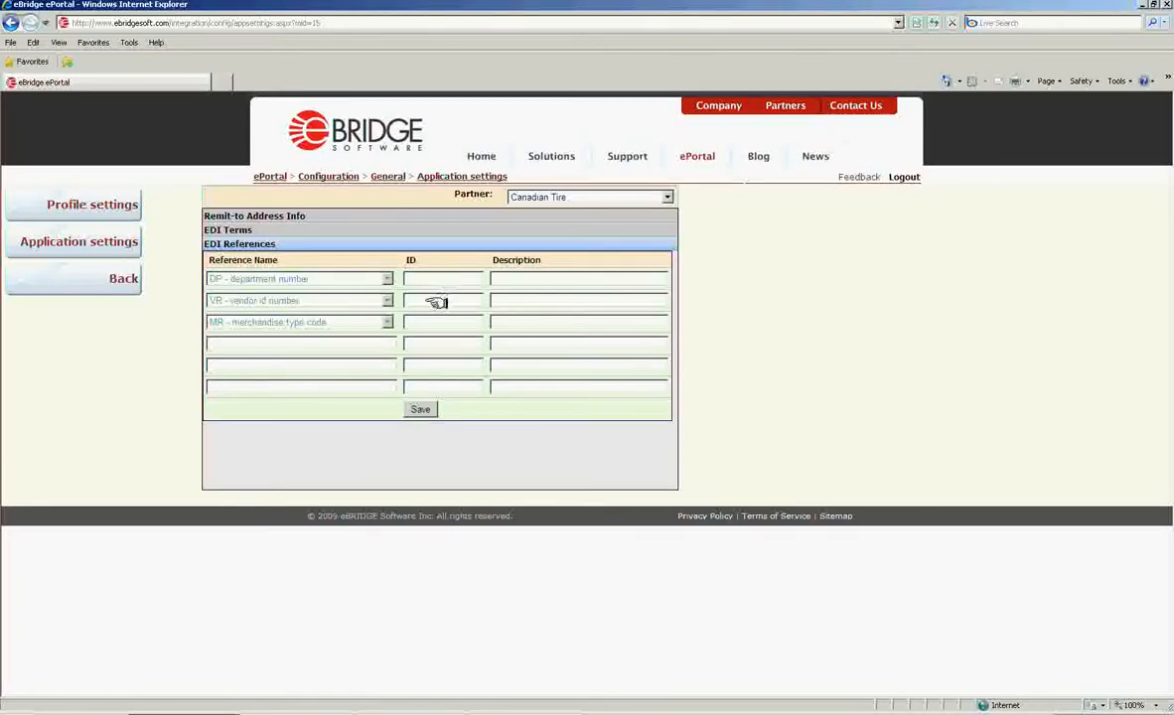
{"action": "mouse_move", "coordinate": [437, 322]}
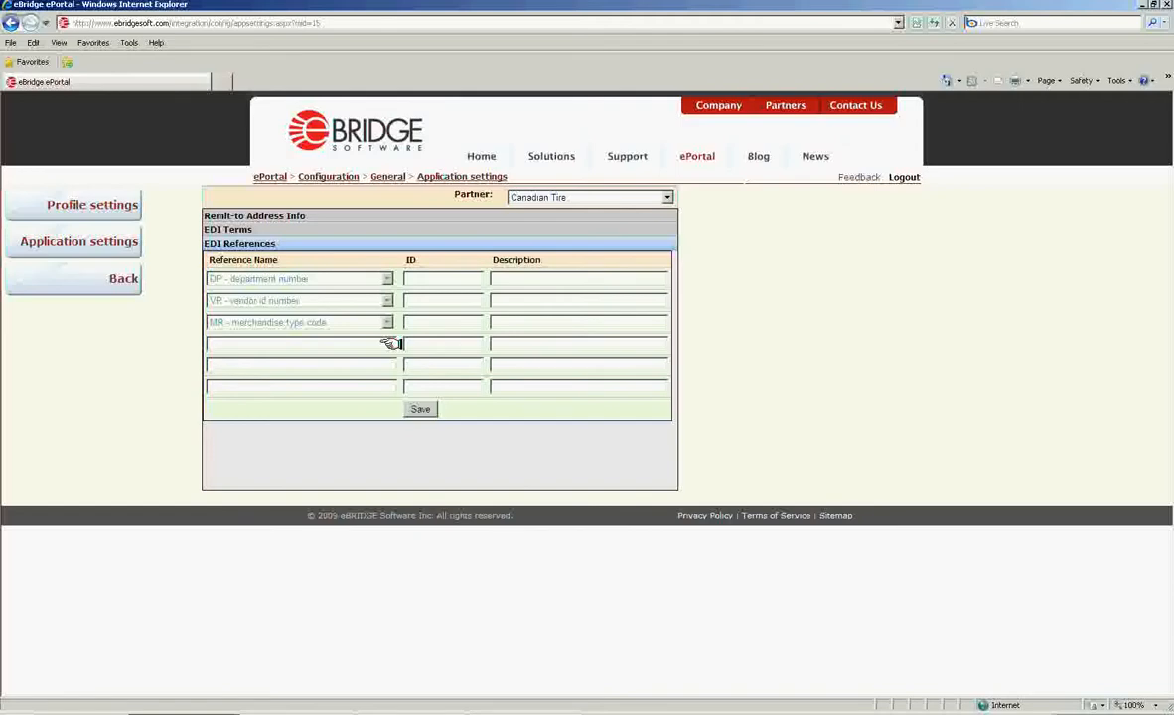
Add 'BM - bill of lading number' as a new EDI reference for Canadian Tire and save the references.
{"action": "type", "text": "N"}
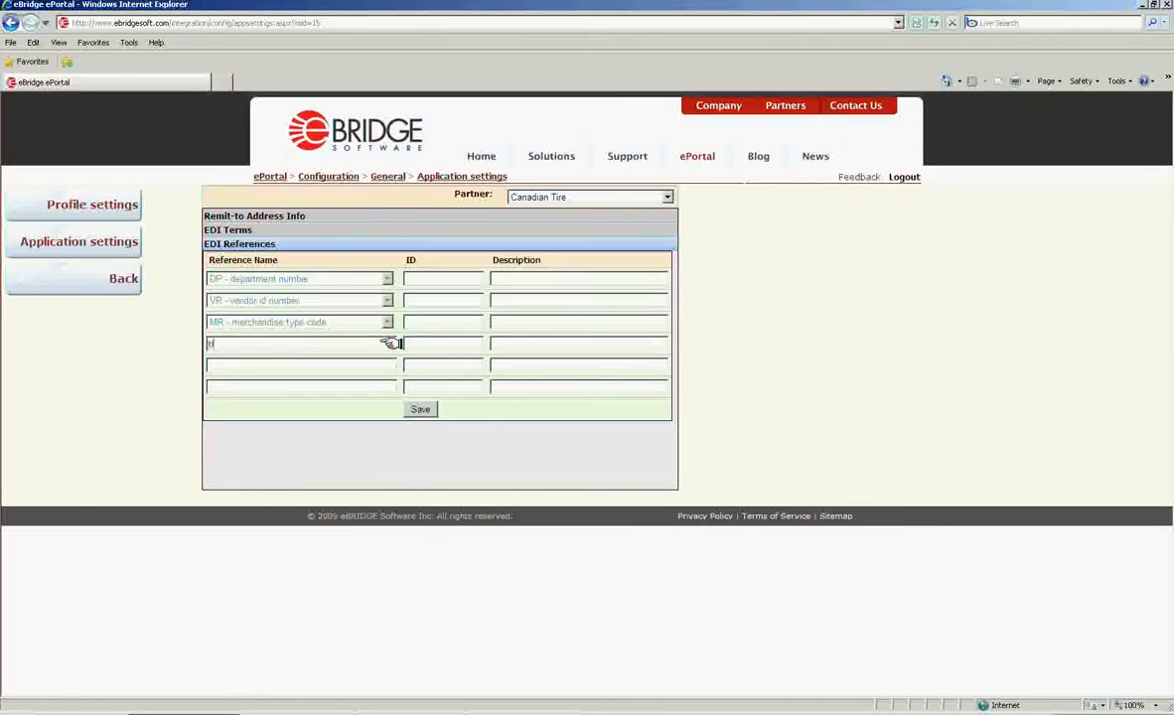
{"action": "type", "text": "illing"}
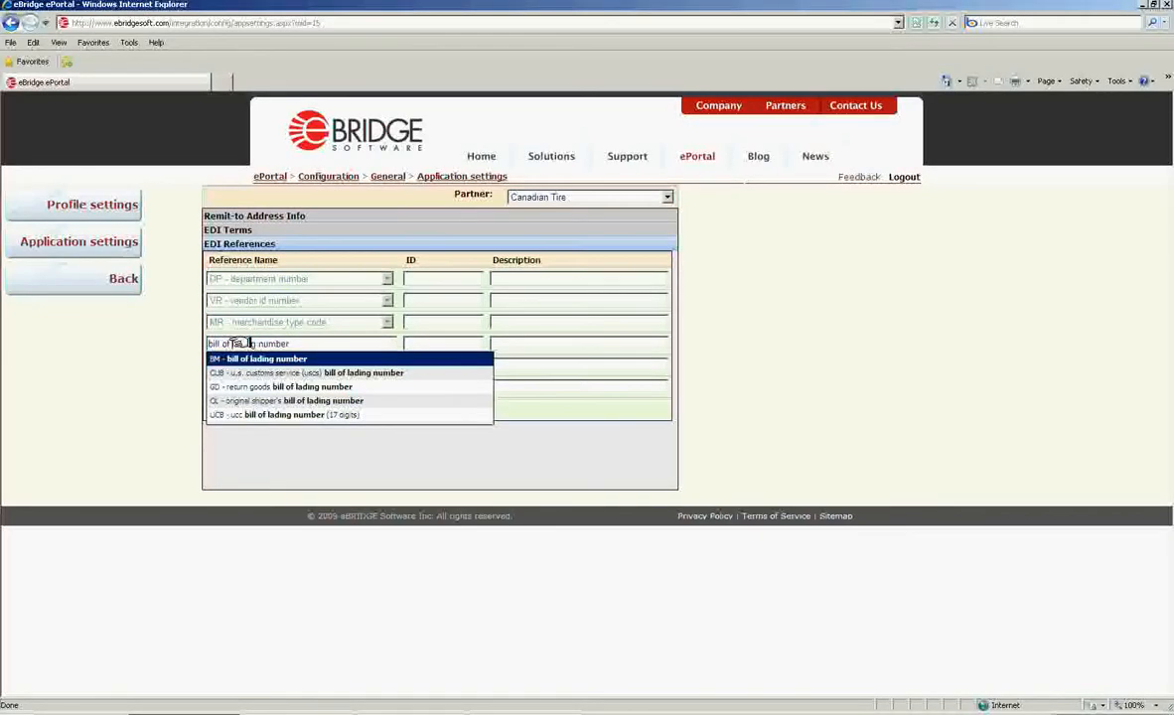
{"action": "left_click", "coordinate": [262, 358]}
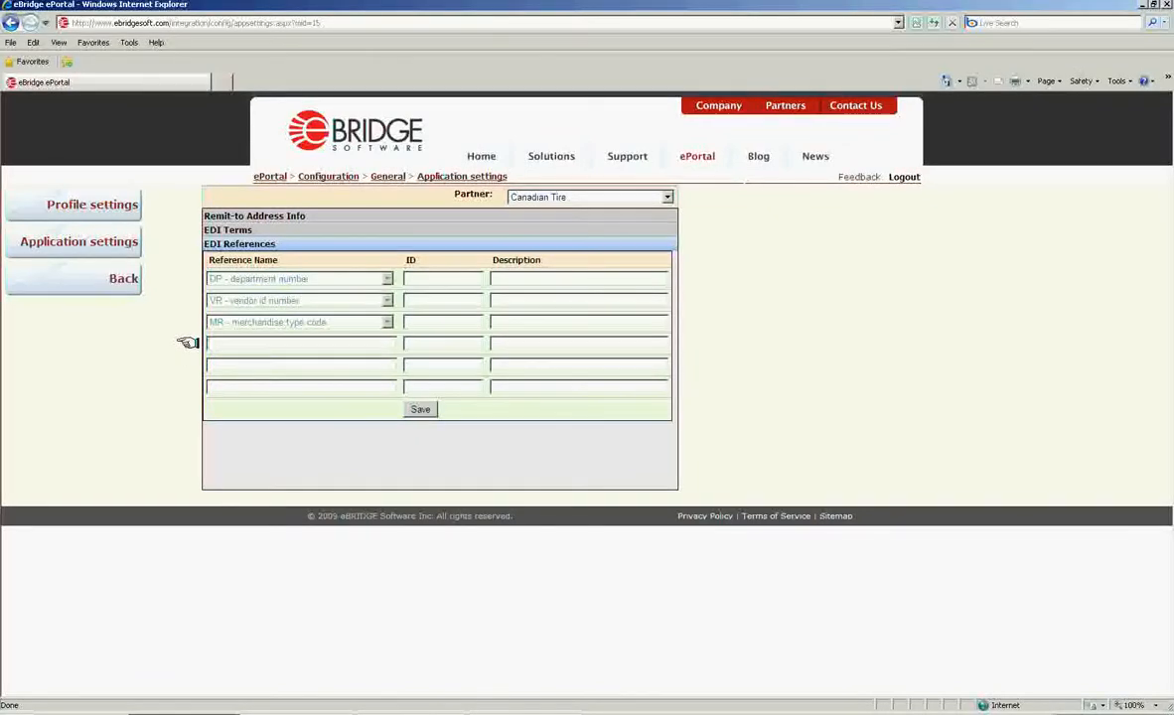
{"action": "type", "text": "bm"}
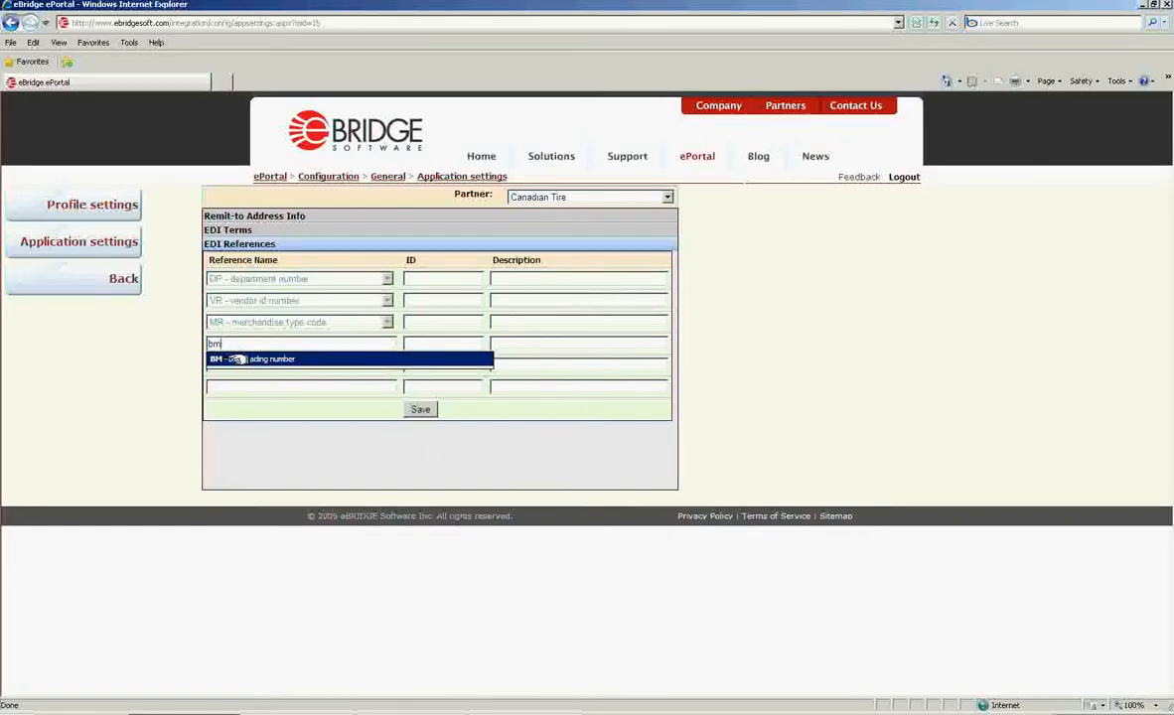
{"action": "left_click", "coordinate": [270, 357]}
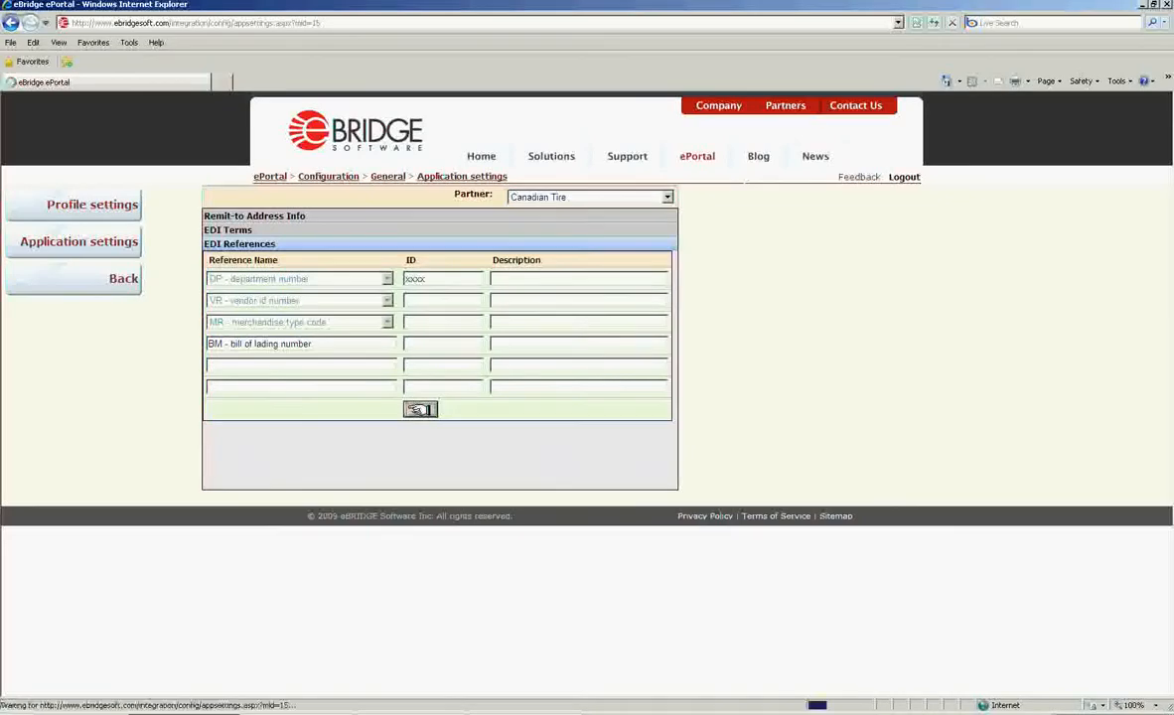
{"action": "left_click", "coordinate": [255, 215]}
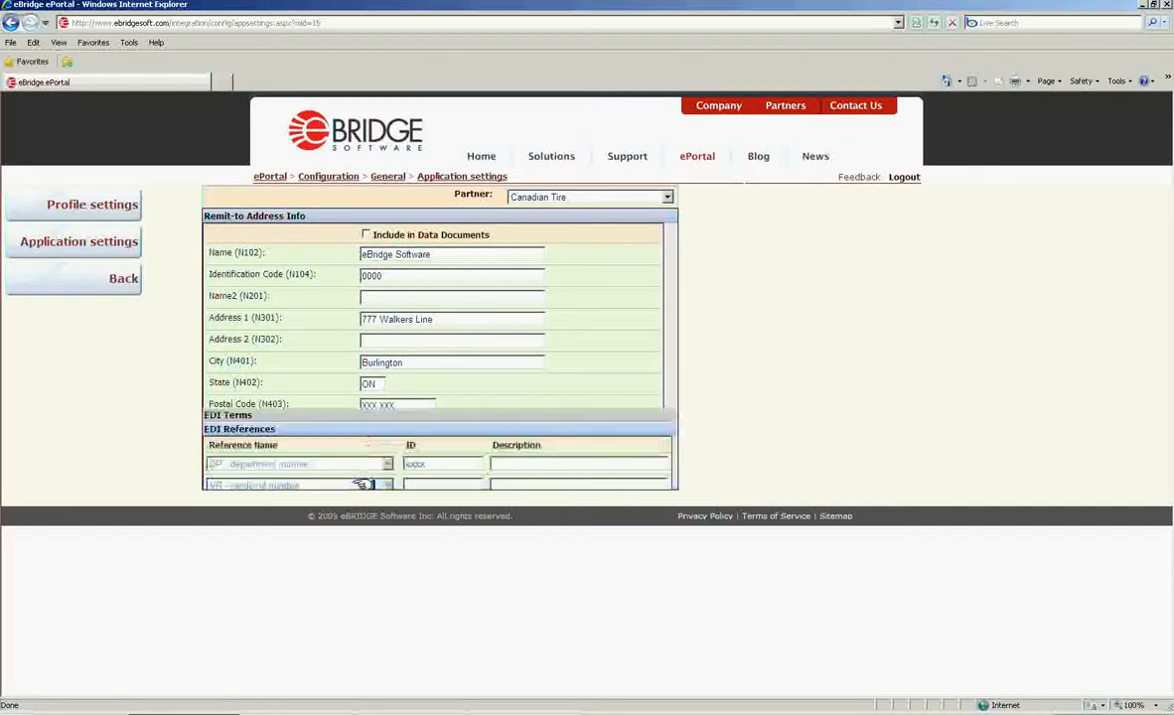